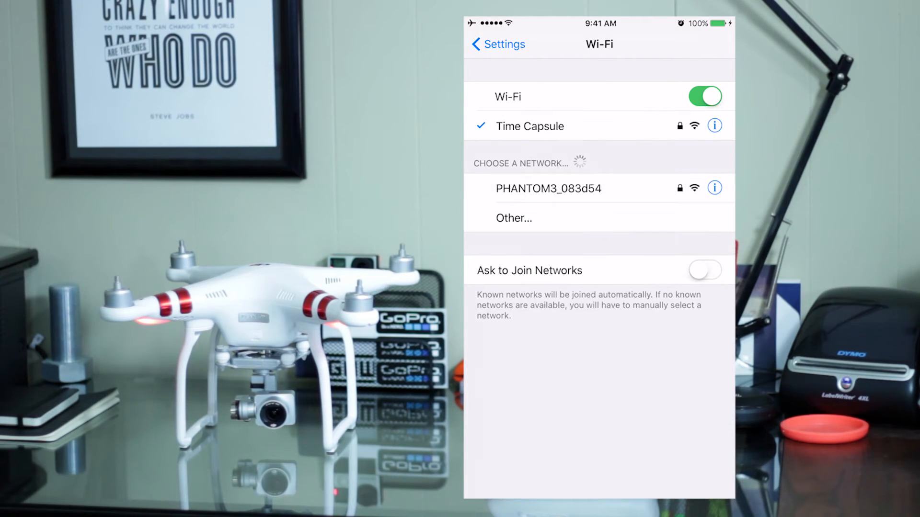
- Join the PHANTOM3_083d54 Wi-Fi network with its password and return to the home screen
{"action": "left_click", "coordinate": [548, 189]}
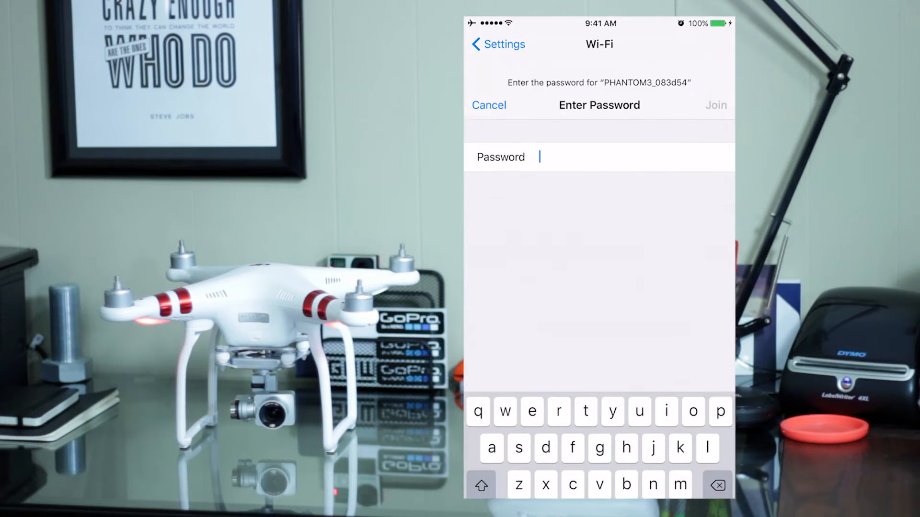
{"action": "left_click", "coordinate": [480, 485]}
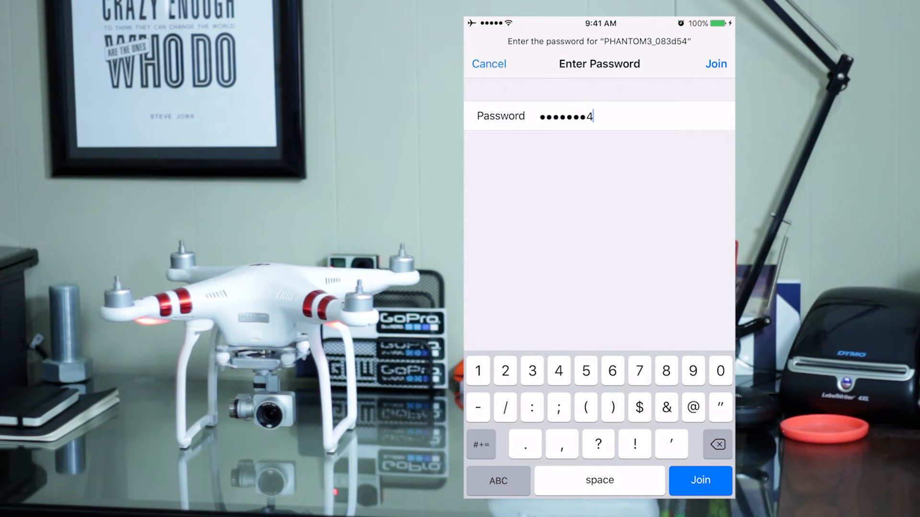
{"action": "left_click", "coordinate": [700, 480]}
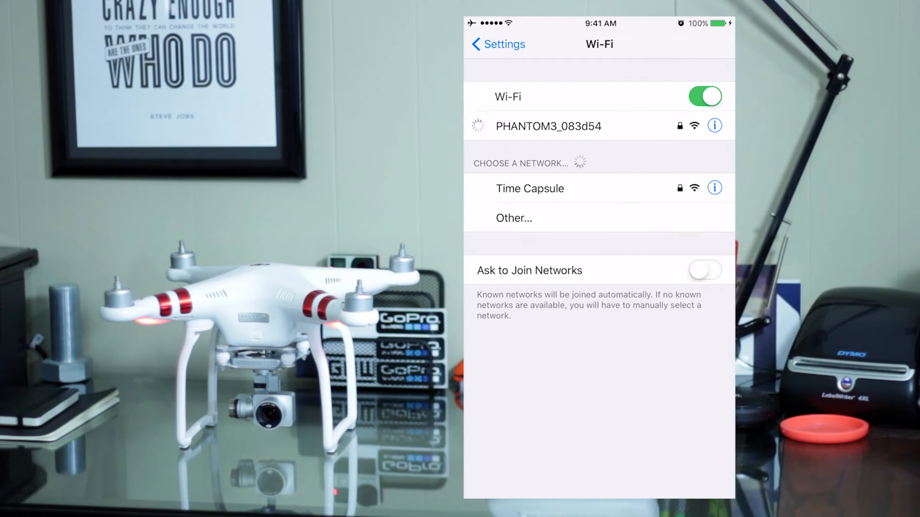
{"action": "left_click", "coordinate": [548, 126]}
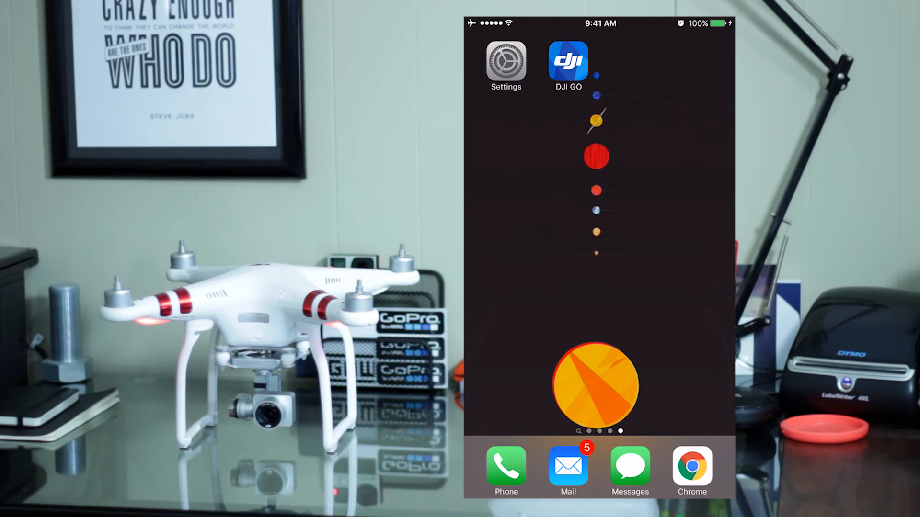
- Launch DJI GO and start downloading the Phantom 3 Standard 1.3.50 firmware package
{"action": "left_click", "coordinate": [566, 62]}
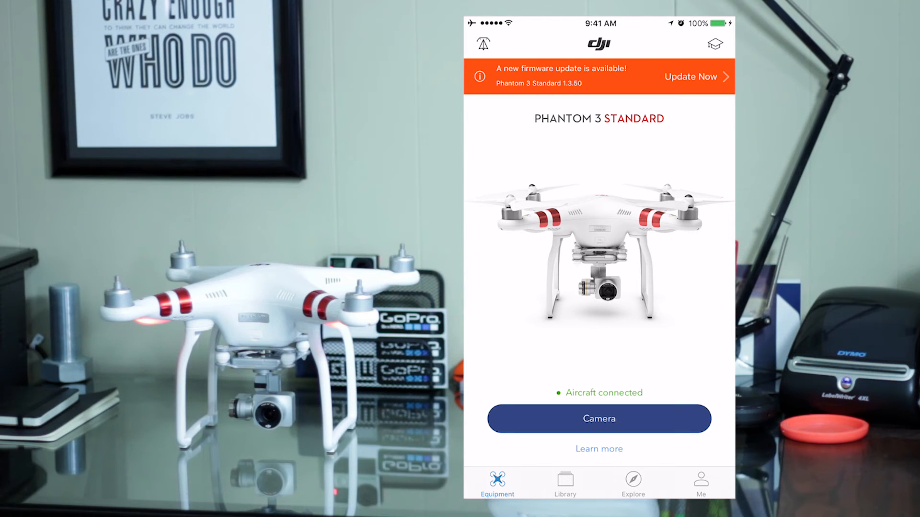
{"action": "left_click", "coordinate": [691, 77]}
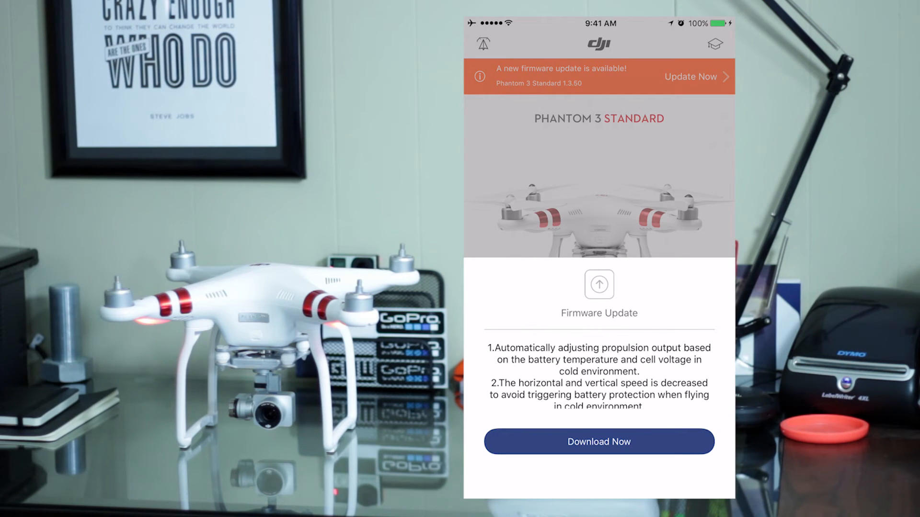
{"action": "left_click", "coordinate": [597, 442]}
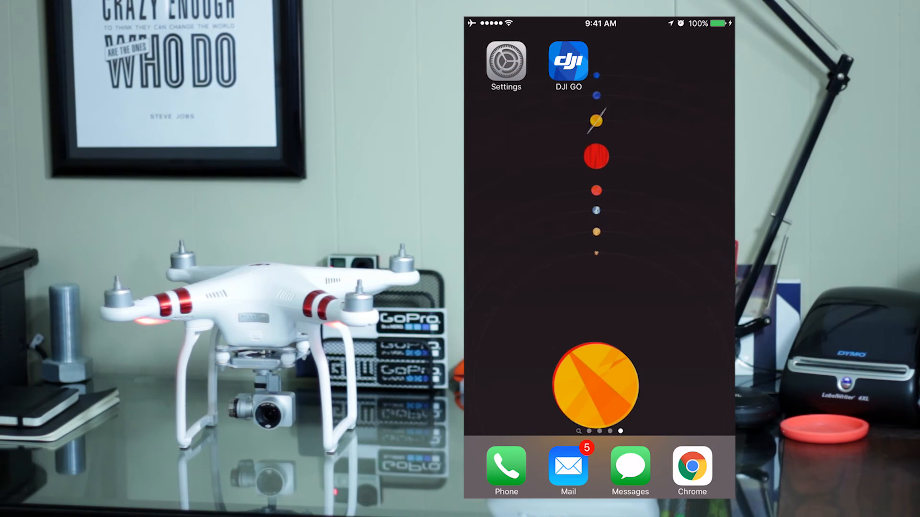
- Reconnect to the PHANTOM3_083d54 network in Settings, then relaunch DJI GO
{"action": "left_click", "coordinate": [505, 61]}
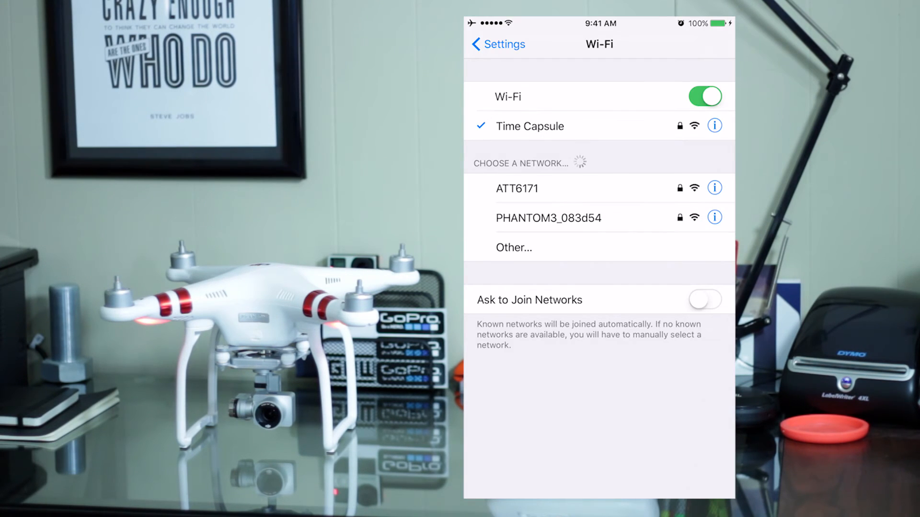
{"action": "key", "text": "home"}
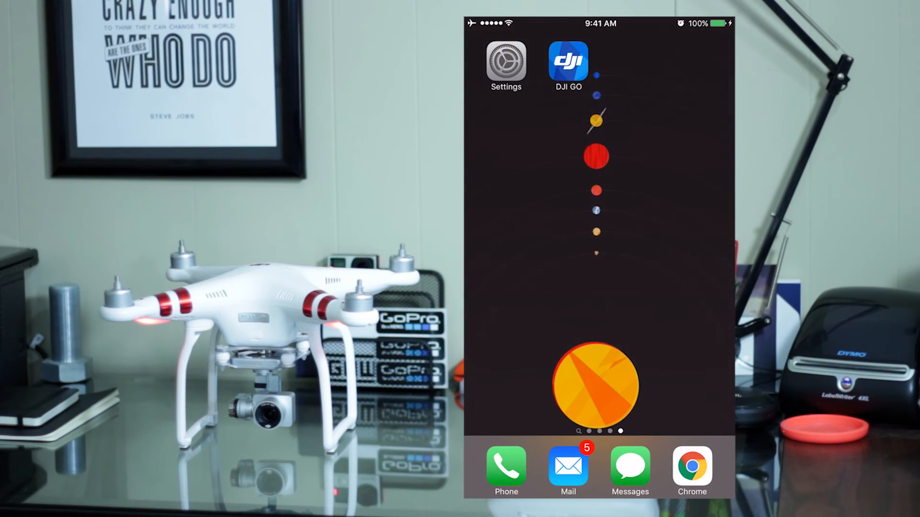
{"action": "left_click", "coordinate": [567, 60]}
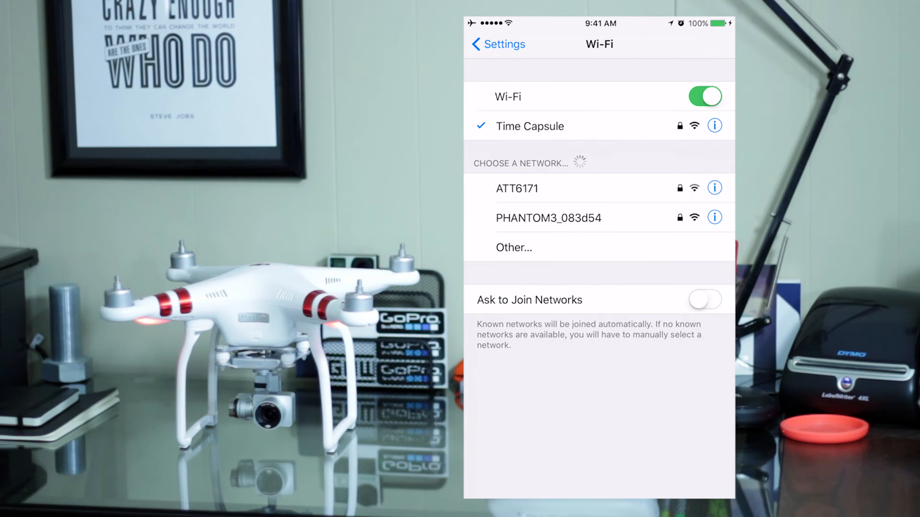
{"action": "left_click", "coordinate": [548, 218]}
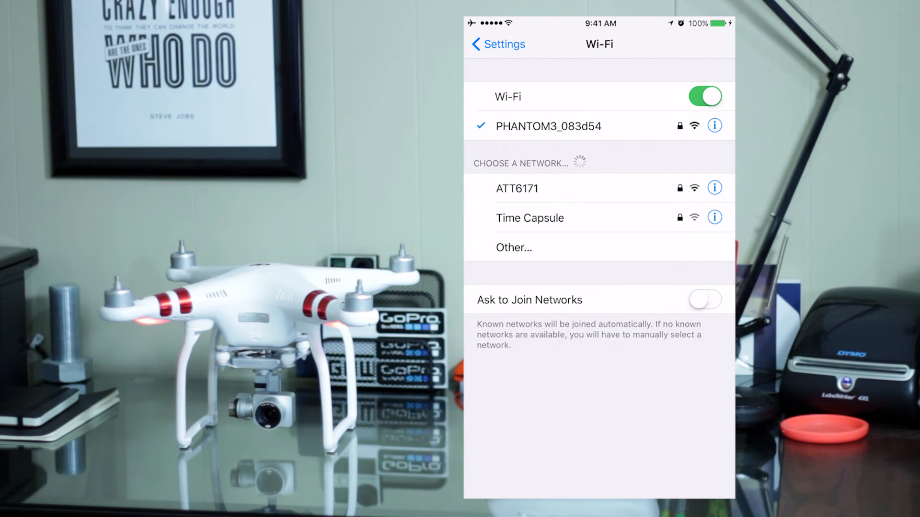
{"action": "key", "text": "home"}
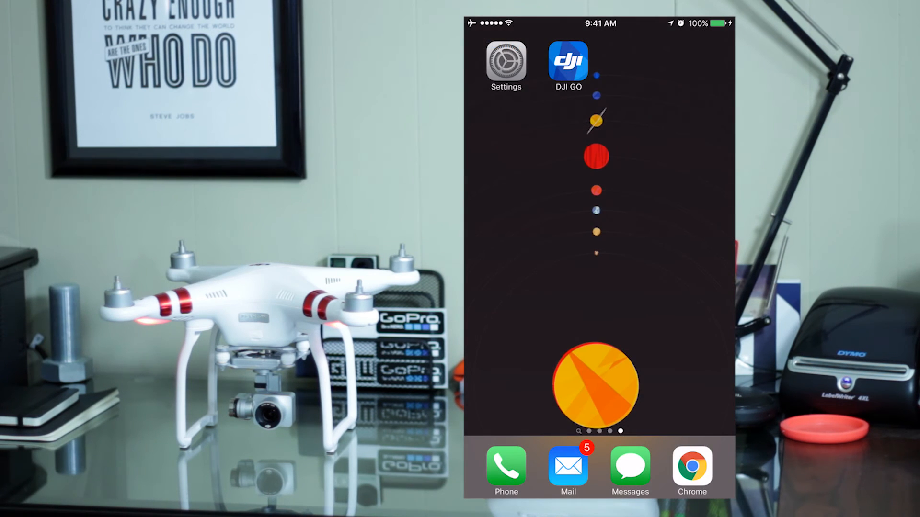
{"action": "left_click", "coordinate": [567, 63]}
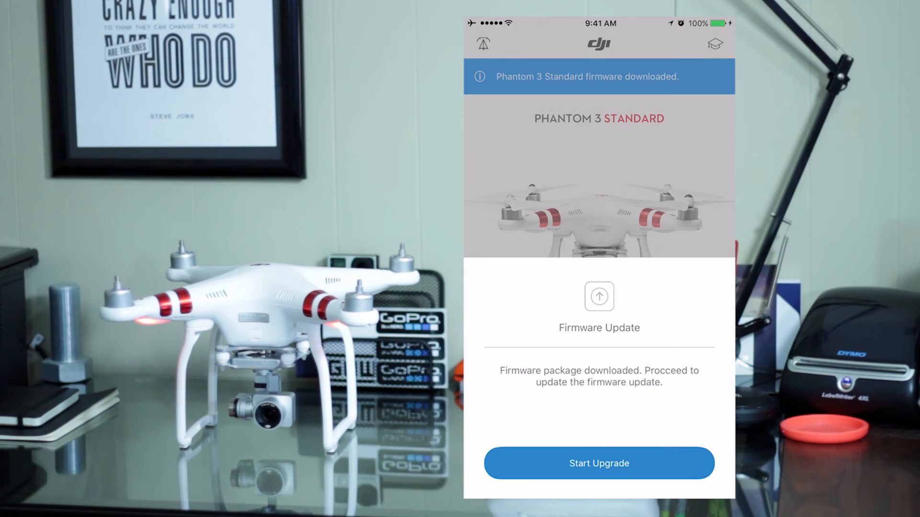
- Start the firmware upgrade on the Phantom 3 Standard from the Firmware Update panel
{"action": "left_click", "coordinate": [598, 462]}
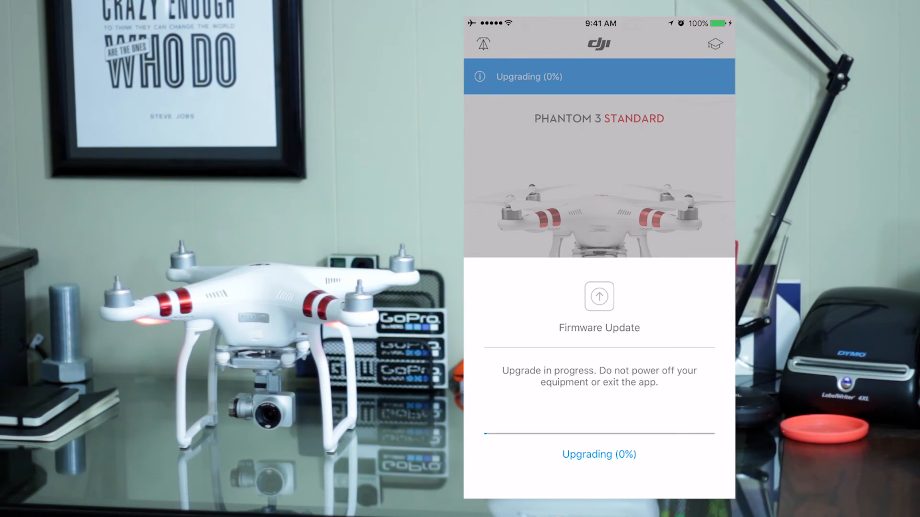